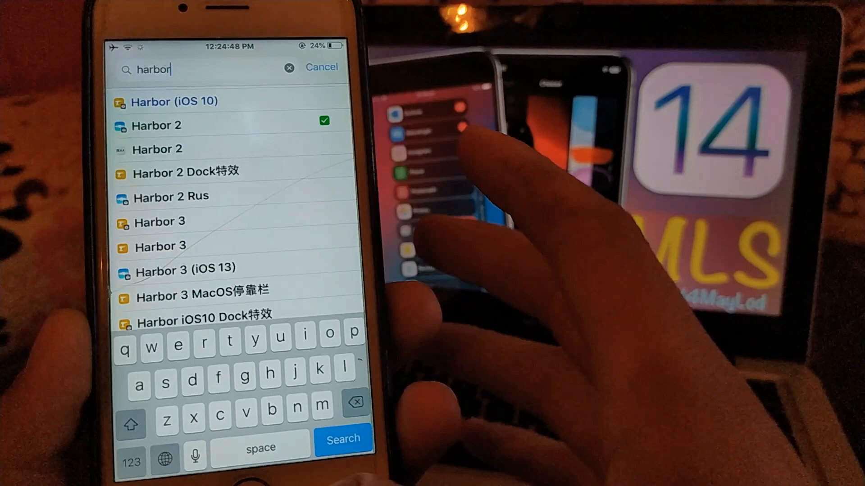
Step: Check the 'harbor' Cydia results showing Harbor 2 installed, then switch to Settings
left_click(184, 267)
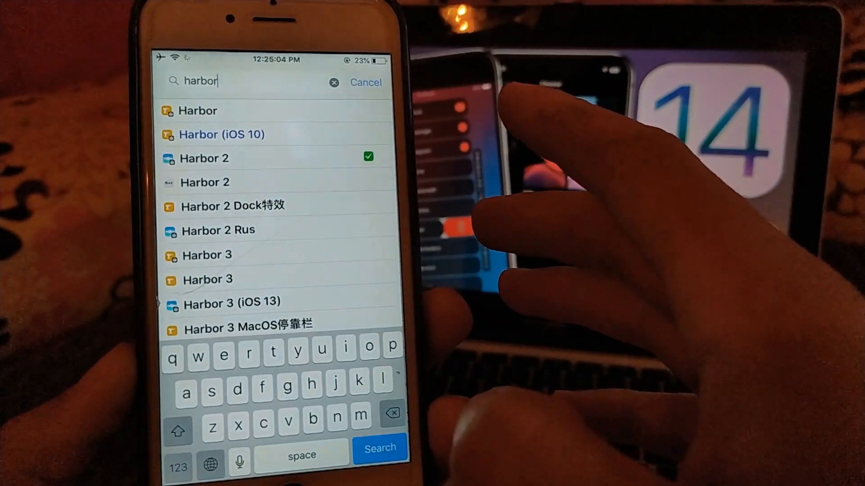
left_click(276, 158)
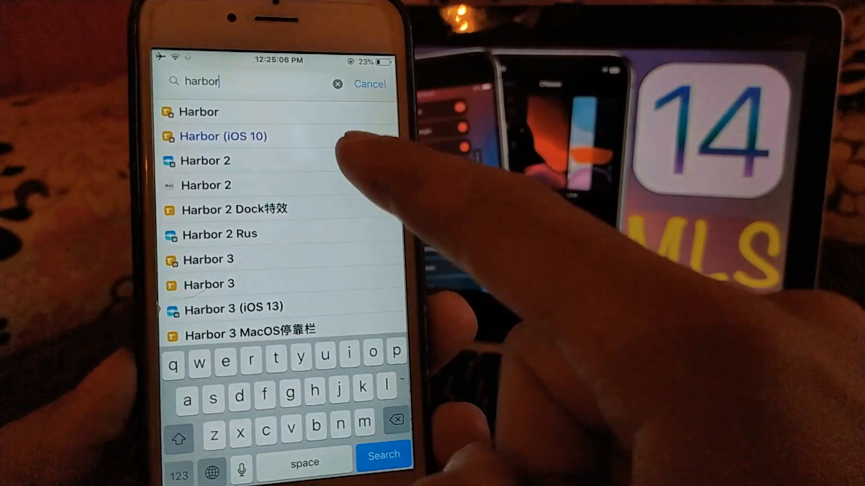
left_click(206, 161)
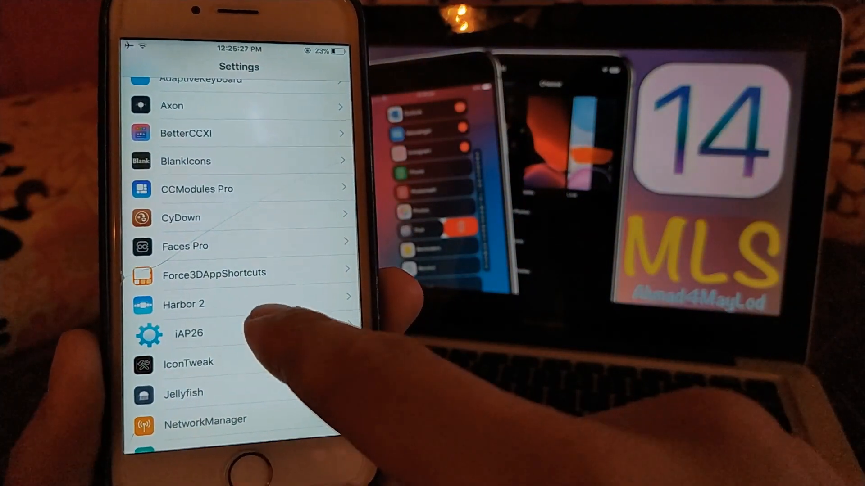
left_click(184, 304)
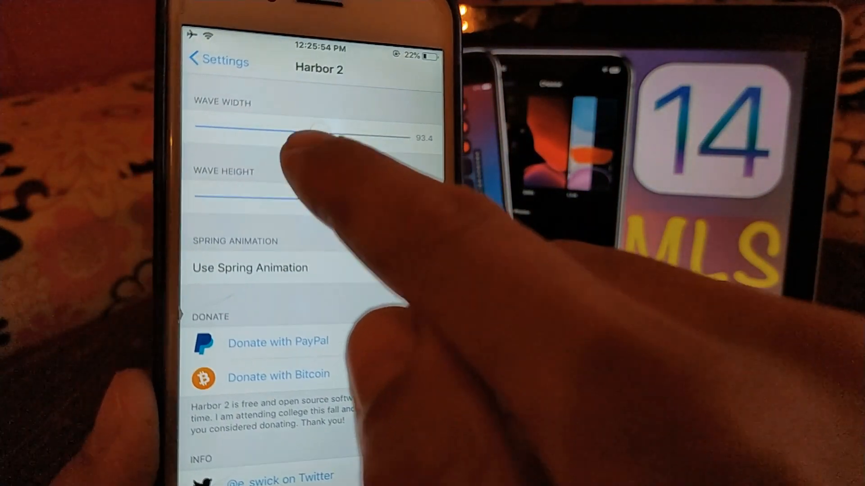
left_click(421, 271)
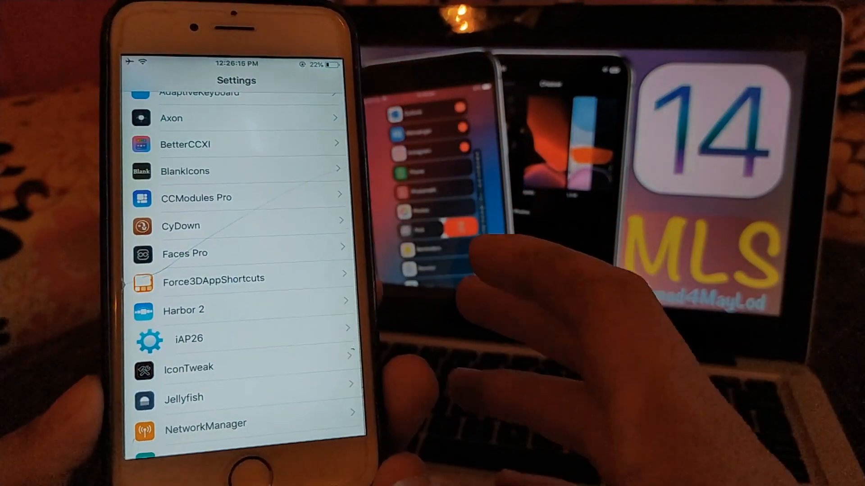
scroll("up", 3)
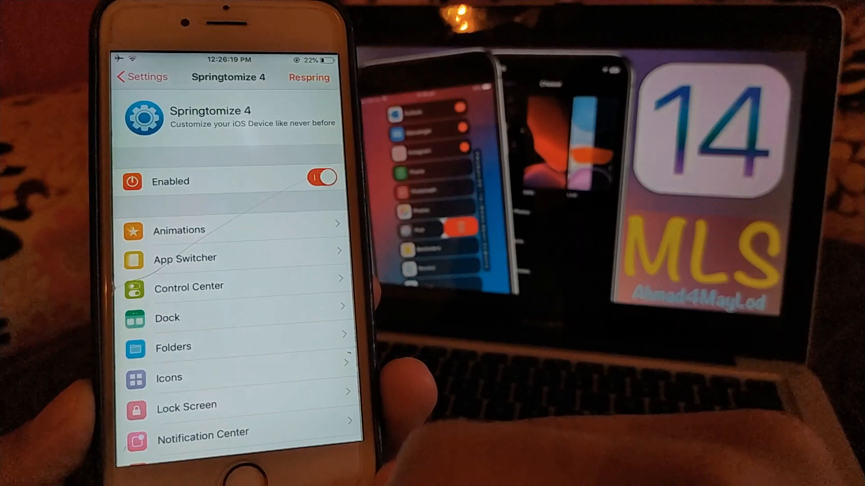
left_click(168, 378)
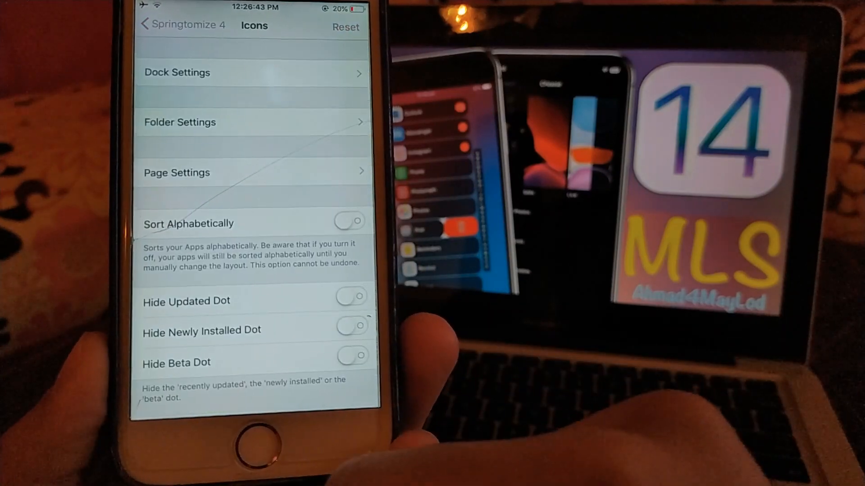
left_click(177, 72)
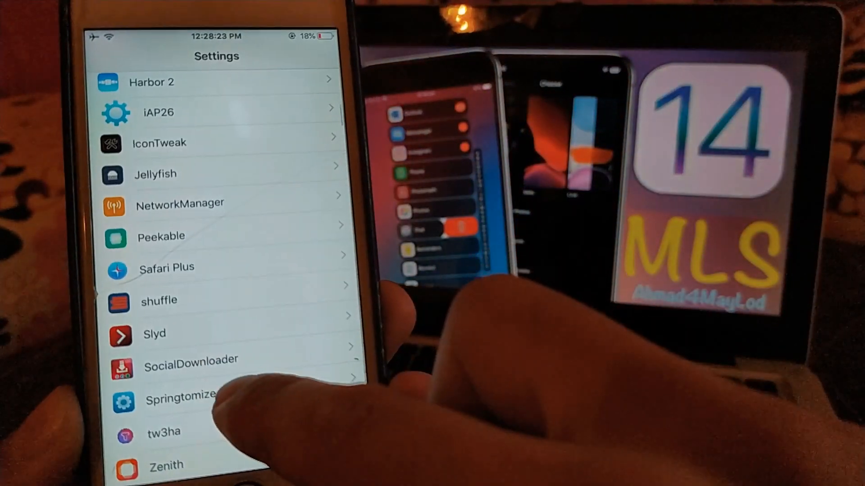
Step: Go from Springtomize 4 preferences to its Dock Settings, showing 95% icon resize
left_click(179, 394)
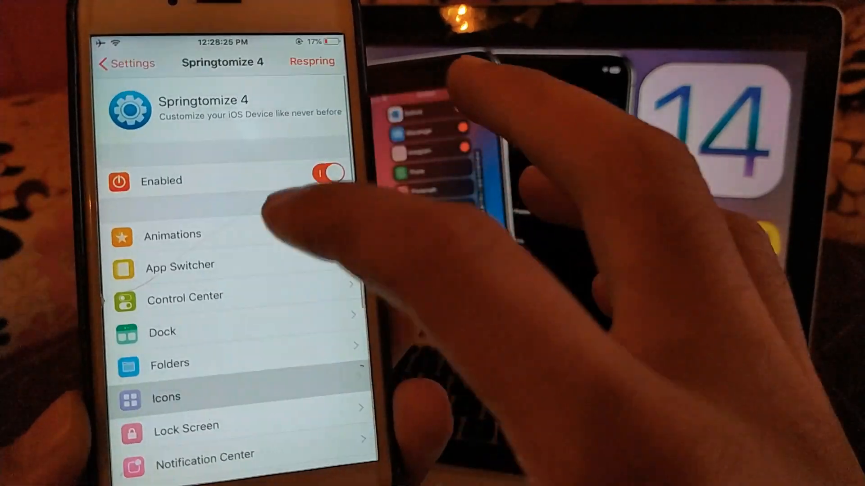
left_click(161, 332)
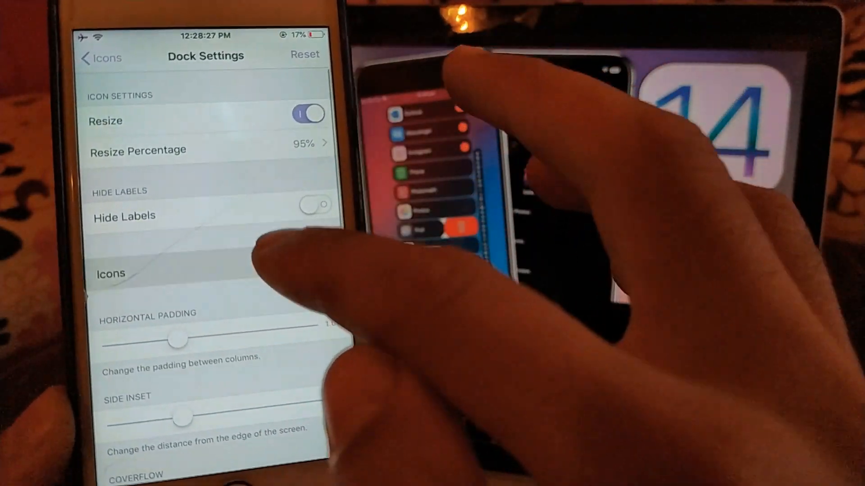